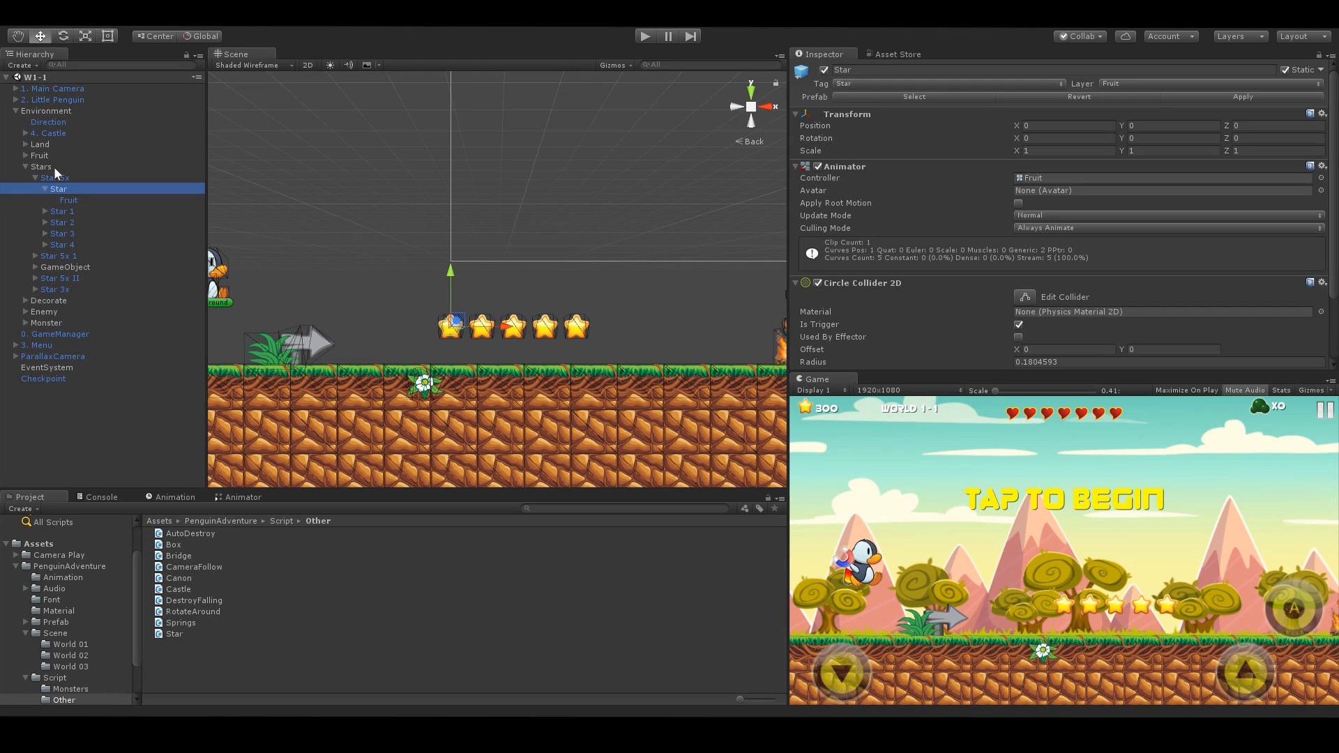
Step: Bring the PlayerController.cs script up in Visual Studio from Unity
left_click(42, 166)
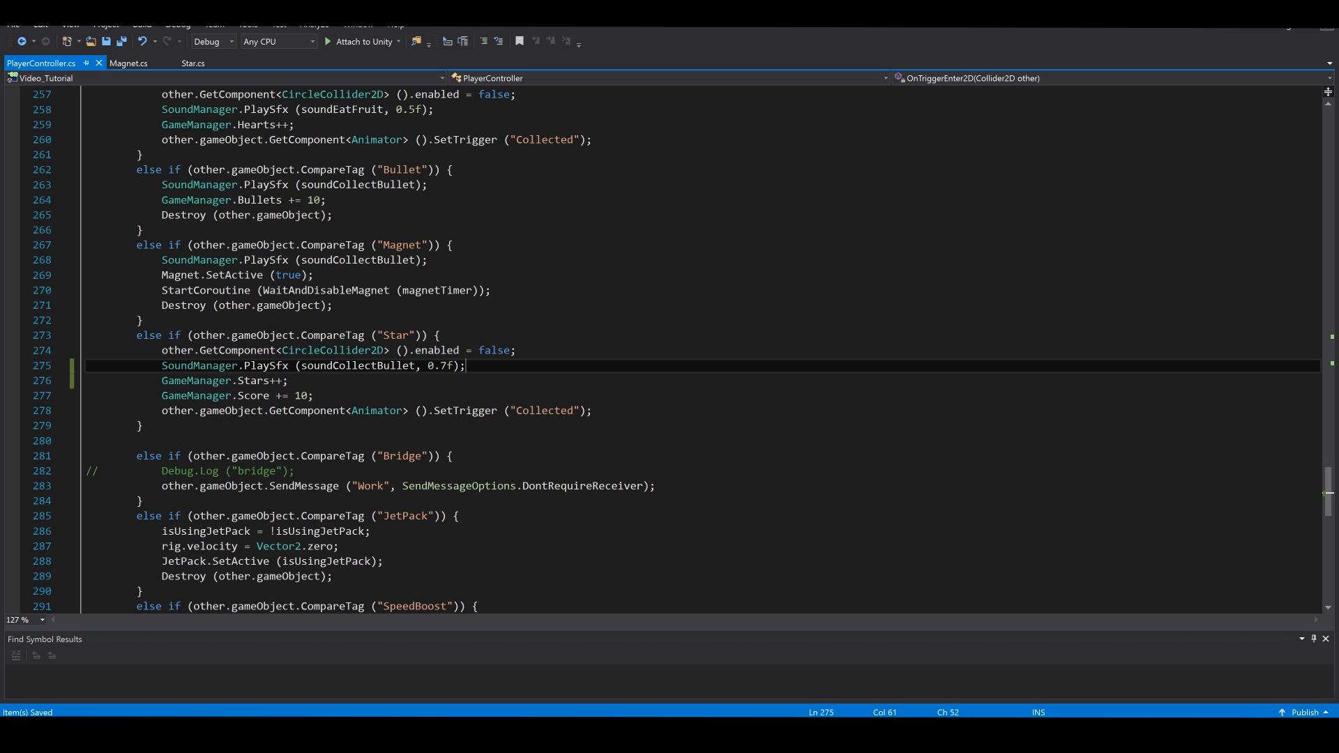
Step: Add CameraPlay.Shockwave at PosScreenX/PosScreenY of this.transform.position with time 1 in the Star branch, and save
type("C")
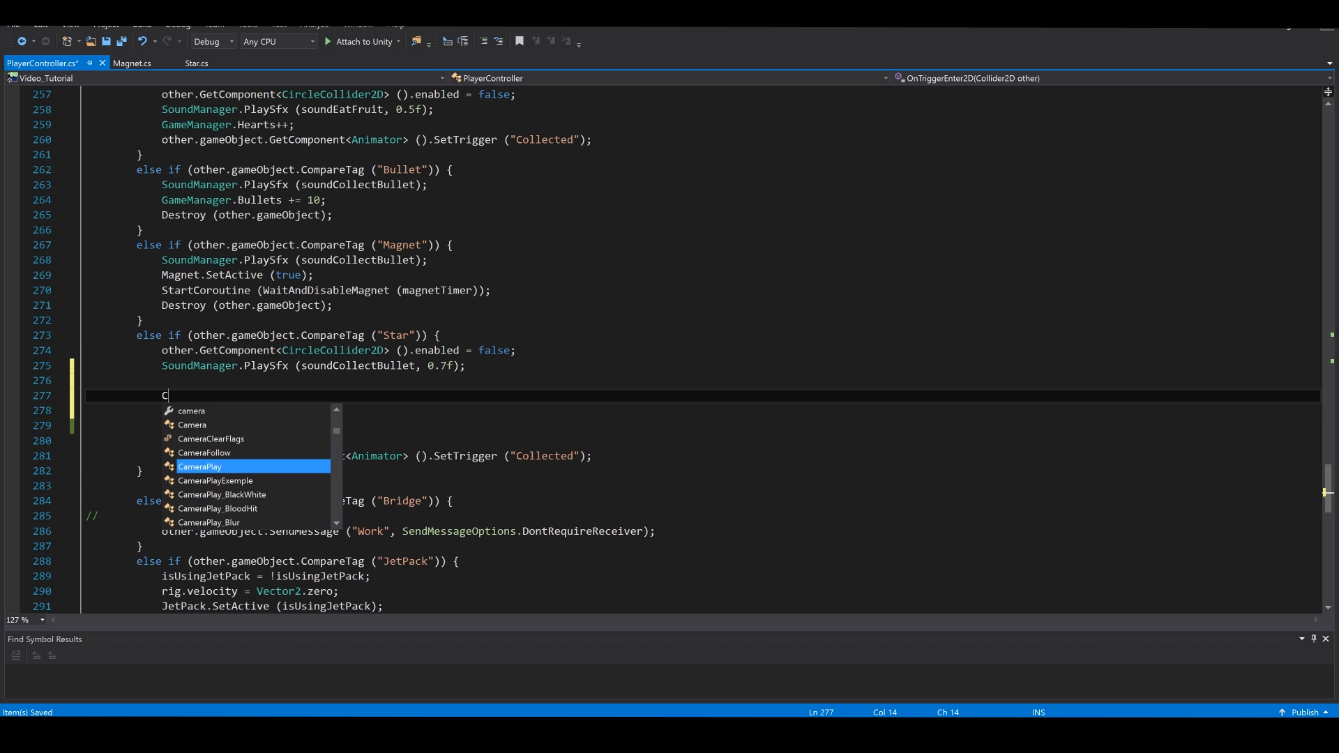
type("ameraPlay.")
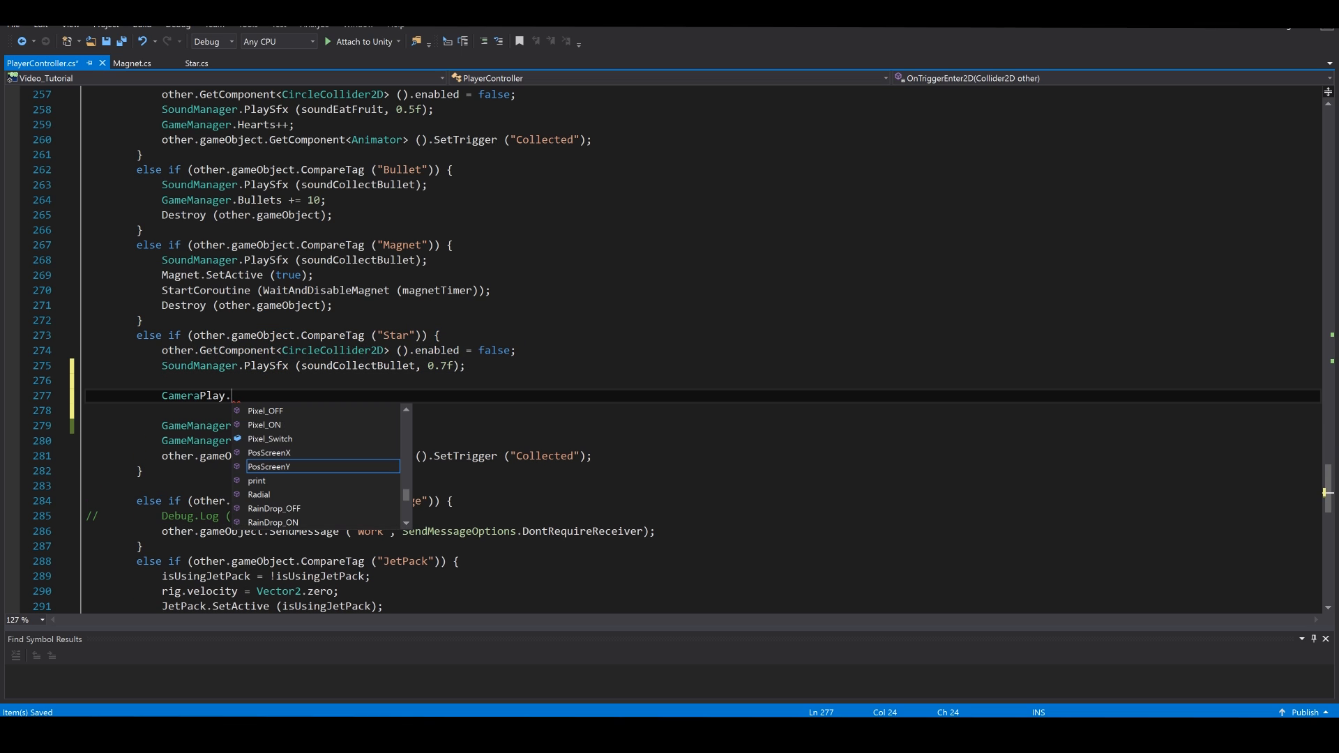
type("sho")
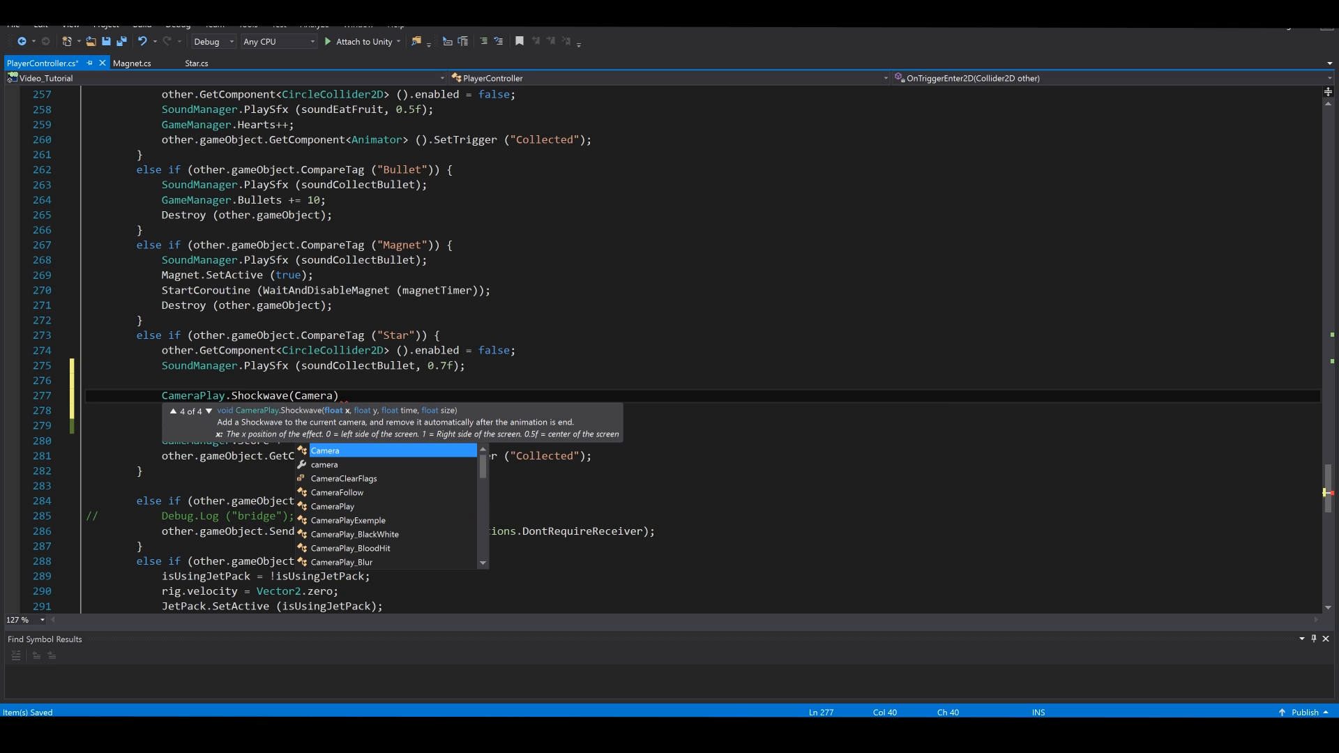
type("CameraPlay.PosScreenX")
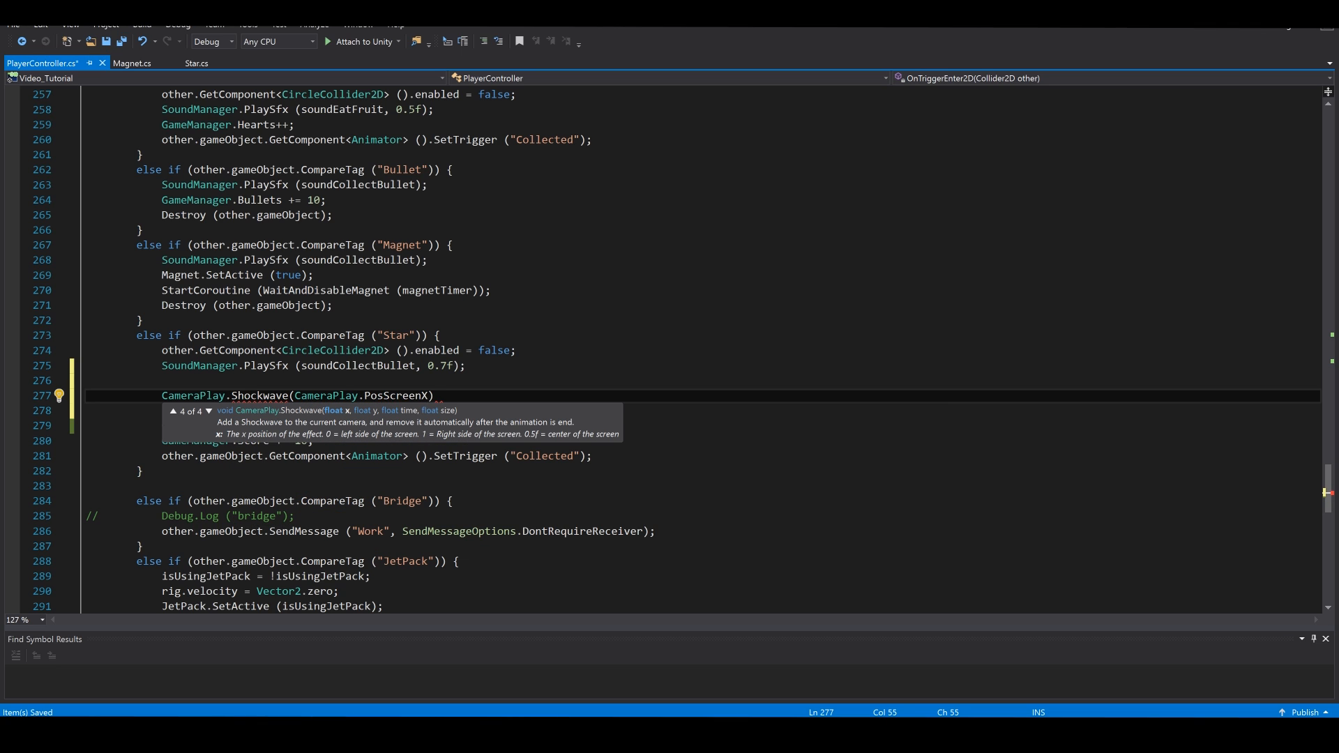
type("this.po")
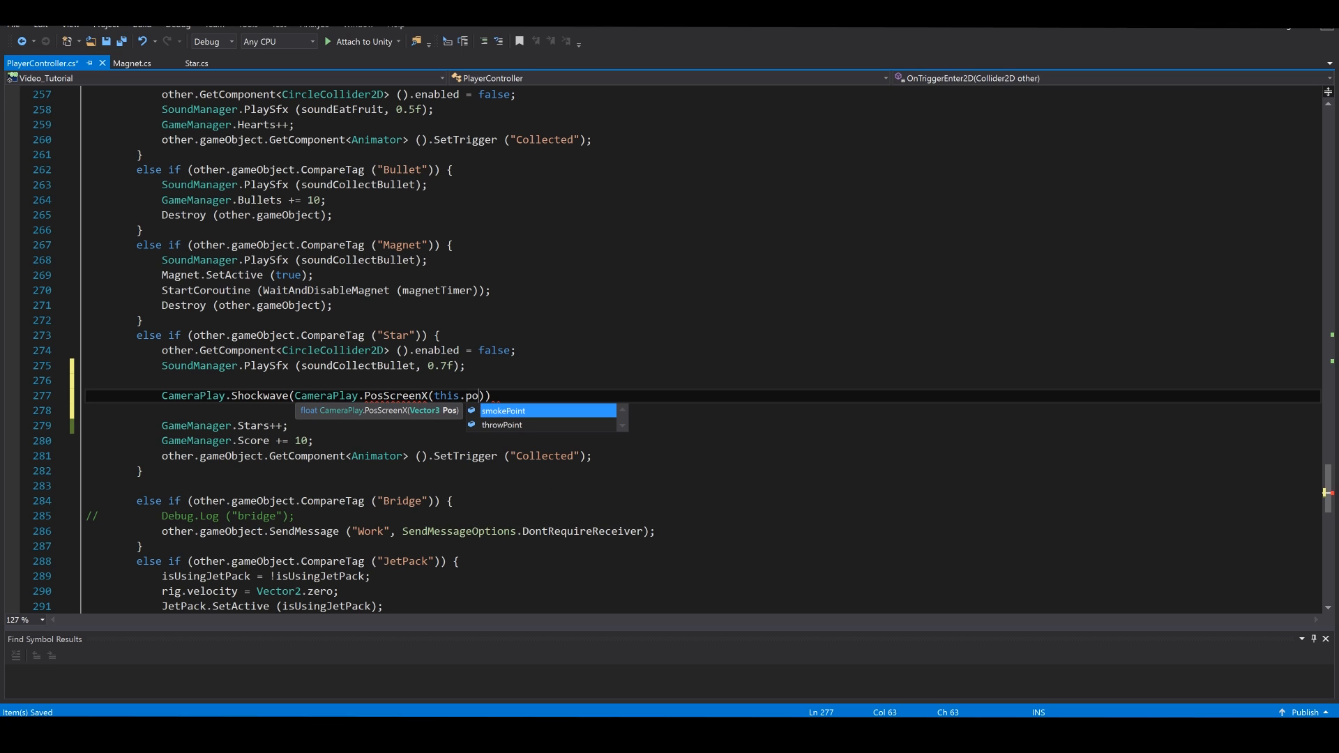
type("transform")
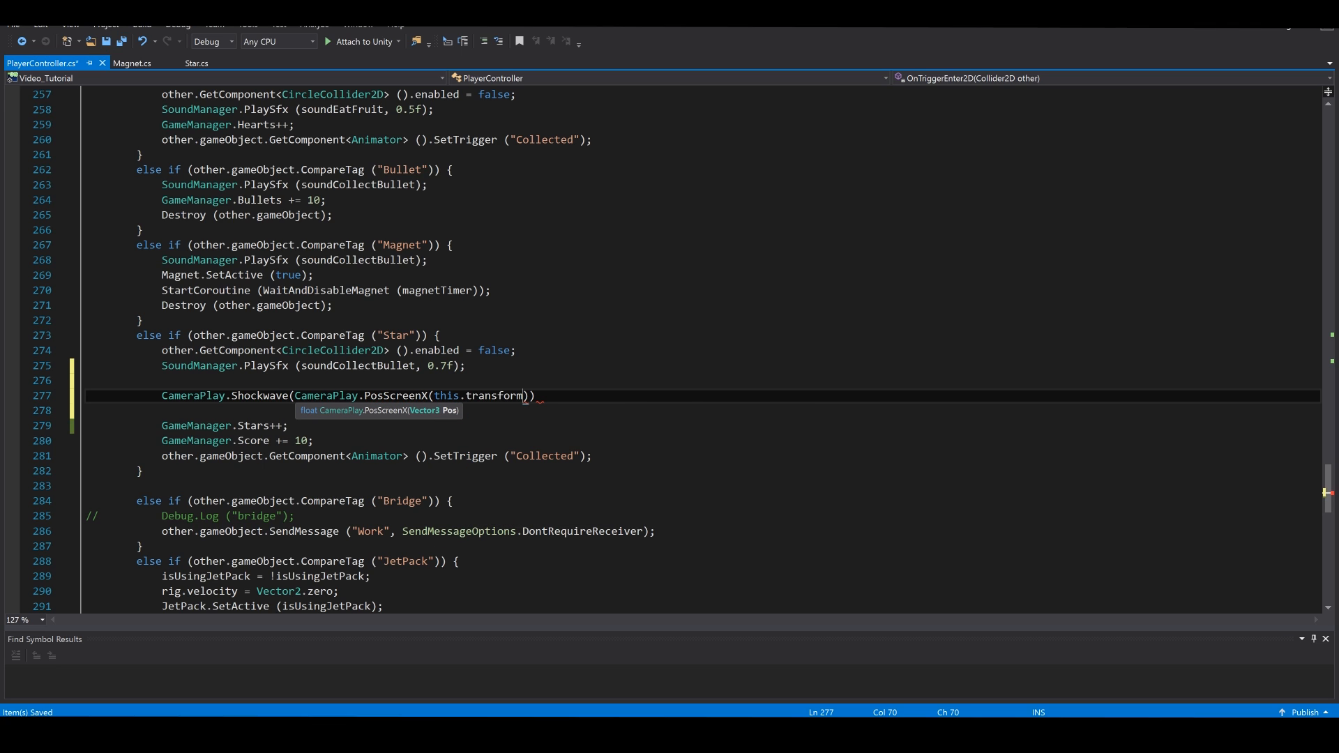
type(".position), C")
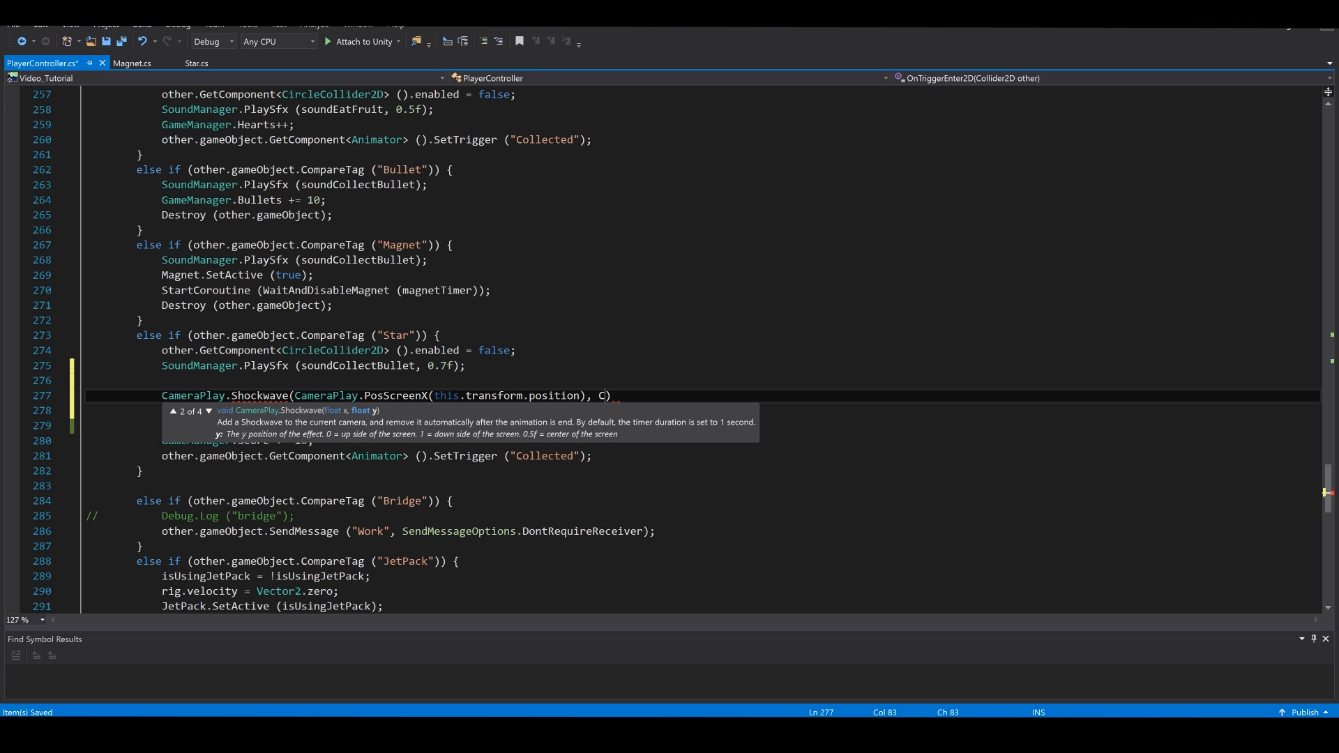
type("ameraPlay")
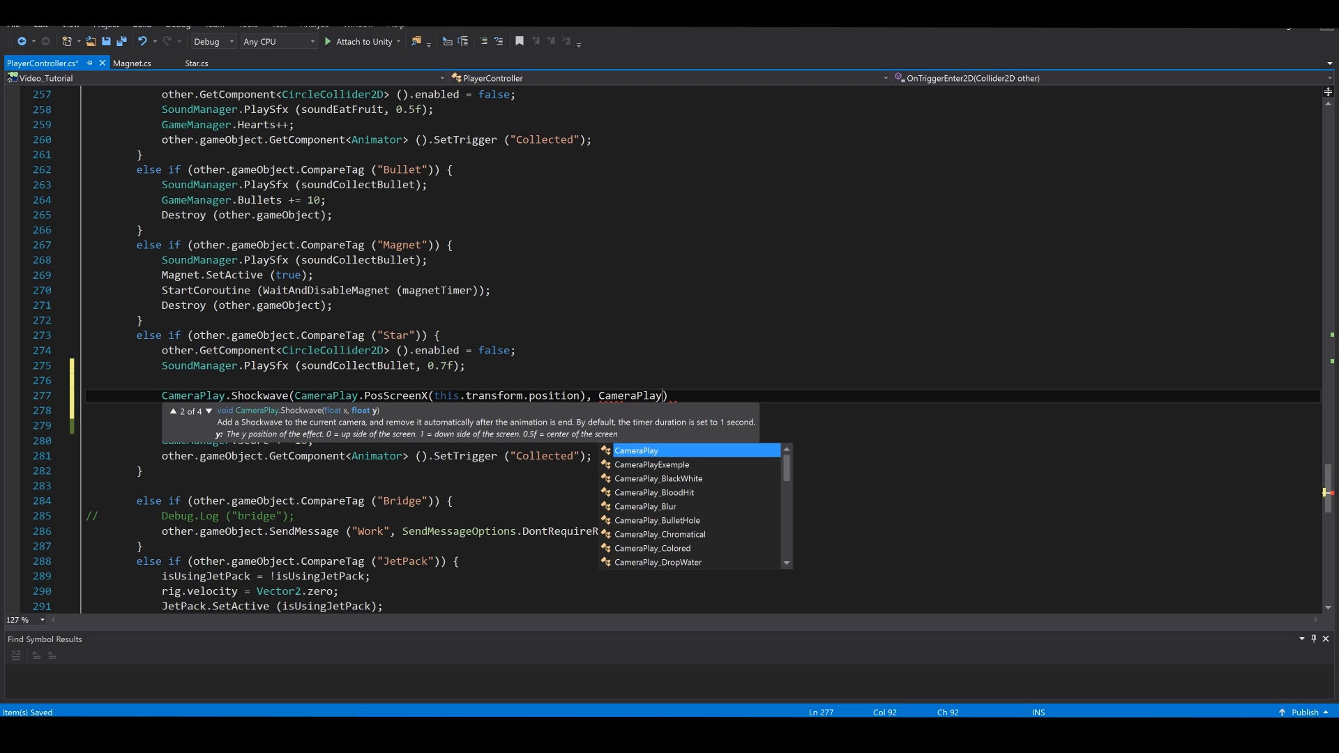
type(".Pos")
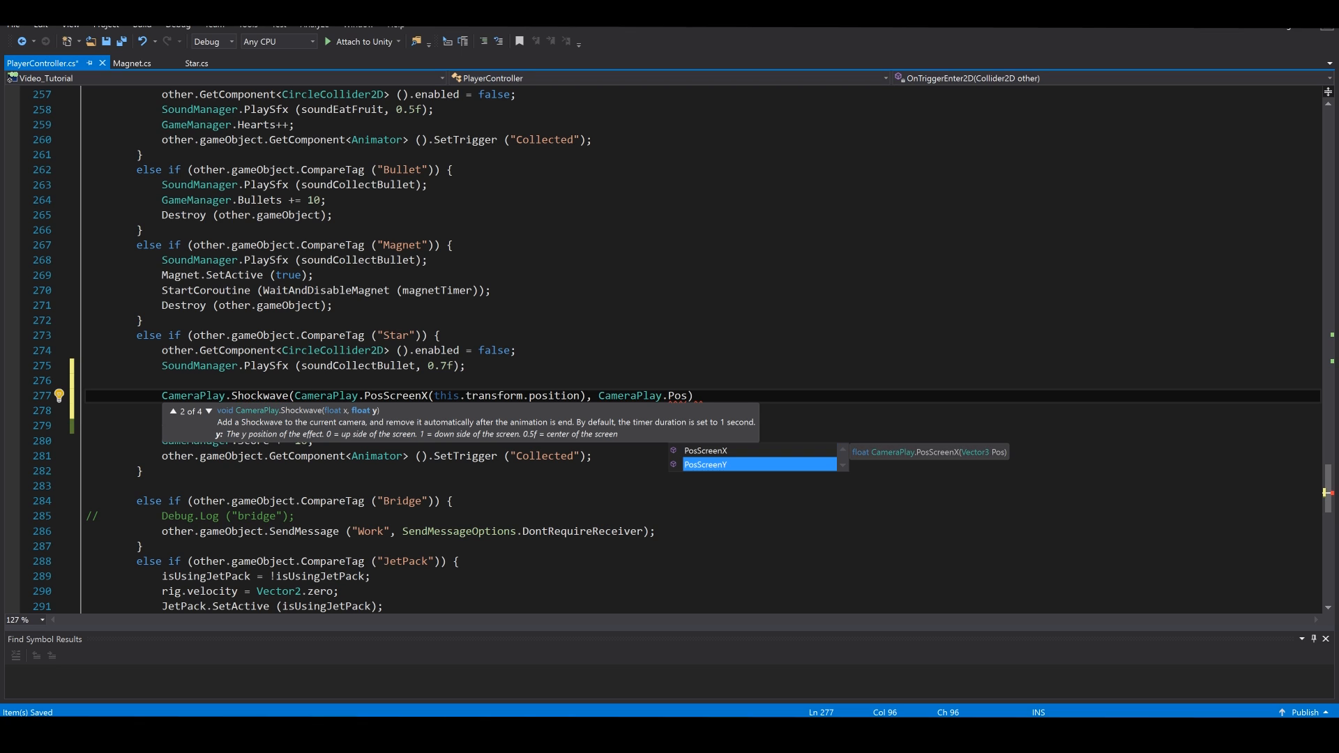
type("PosScreenY(this.transform.position")
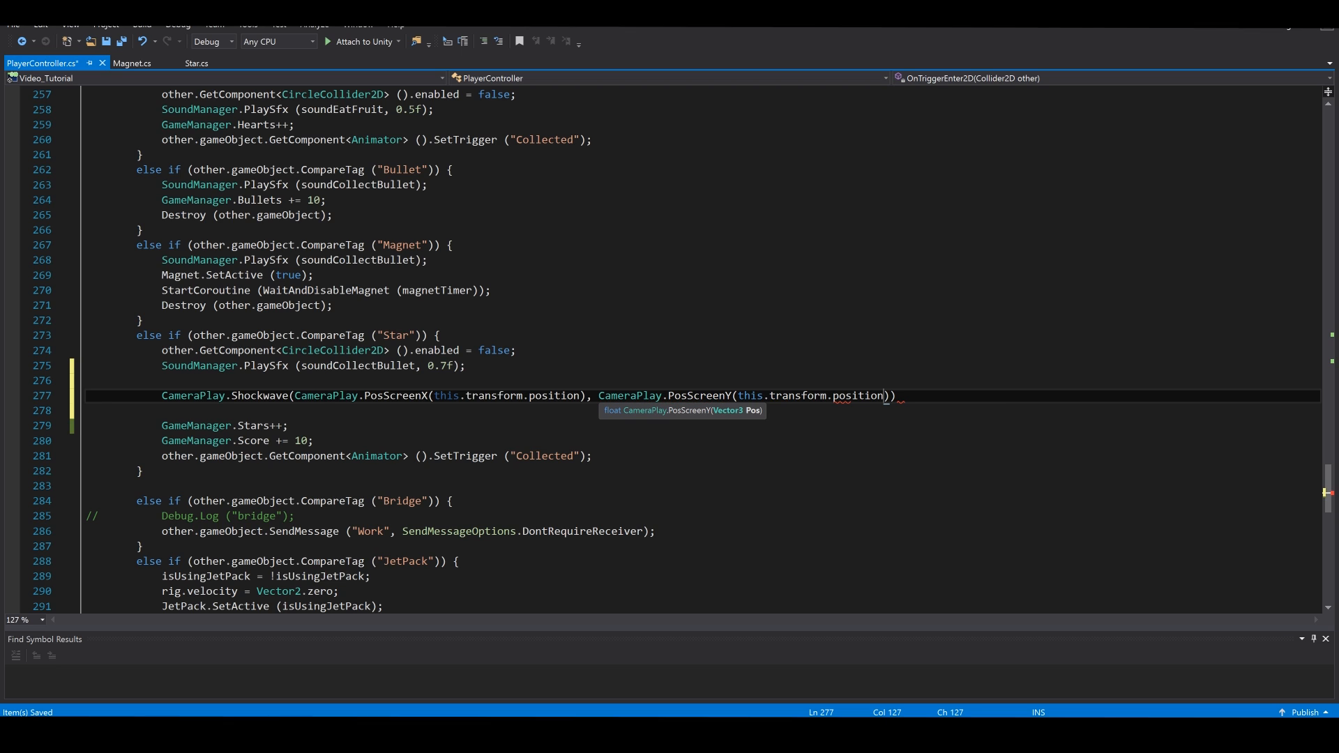
type(",1")
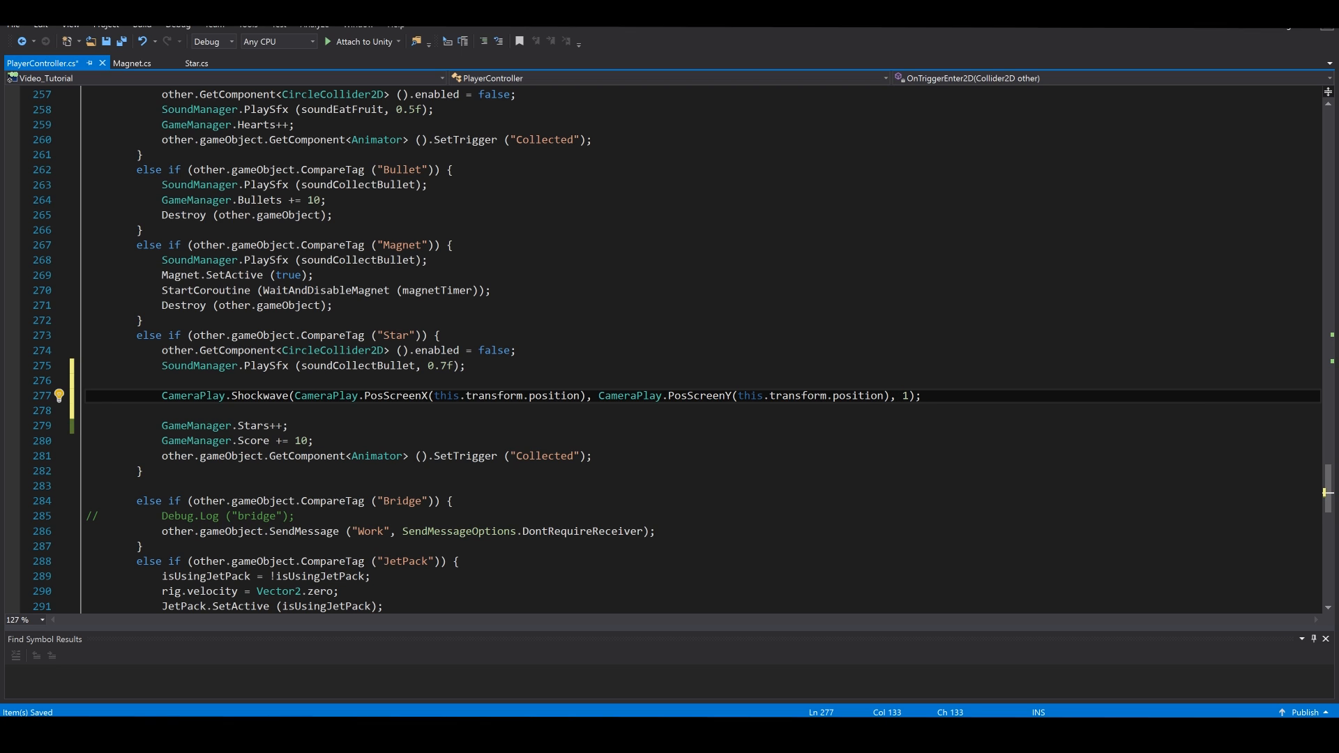
key("ctrl+s")
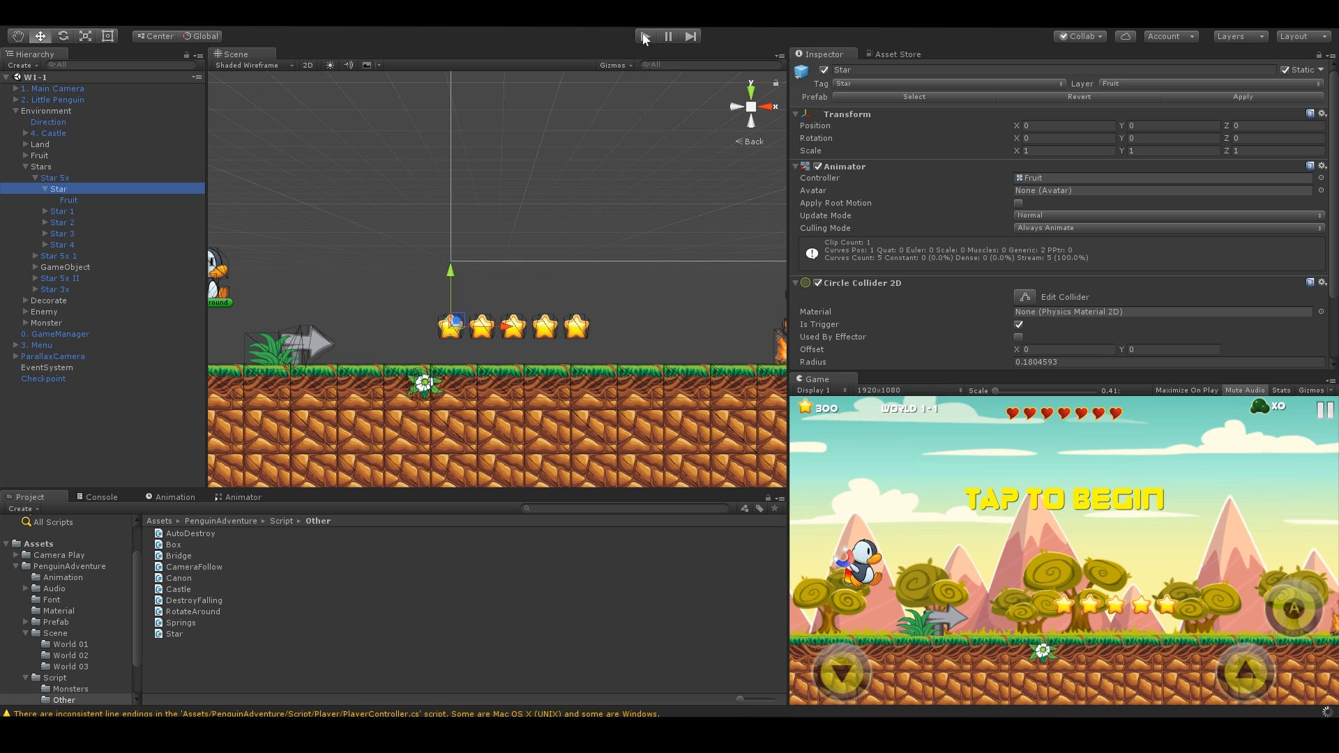
Step: Enter Play mode in Unity to test the star shockwave effect
left_click(645, 37)
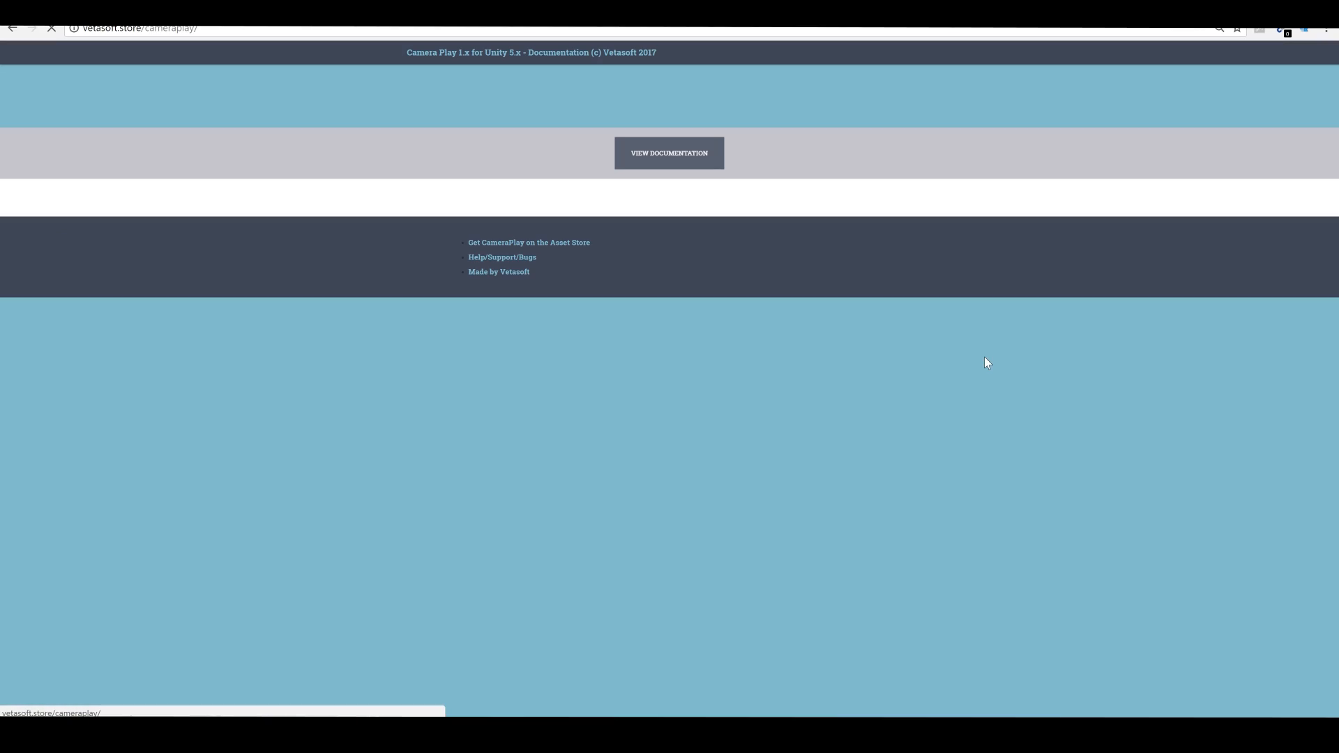
Step: View the documentation, expand the Effects list and inspect one effect's details page
left_click(669, 153)
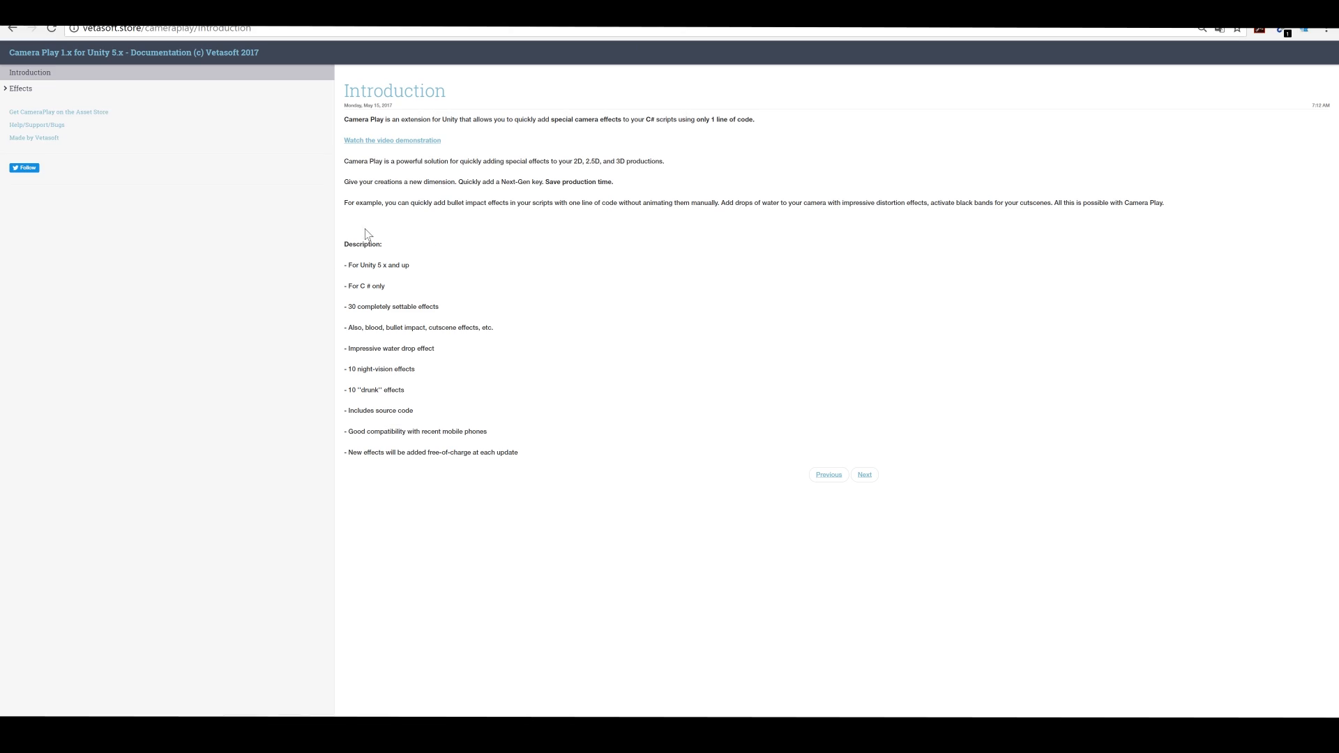
left_click(21, 88)
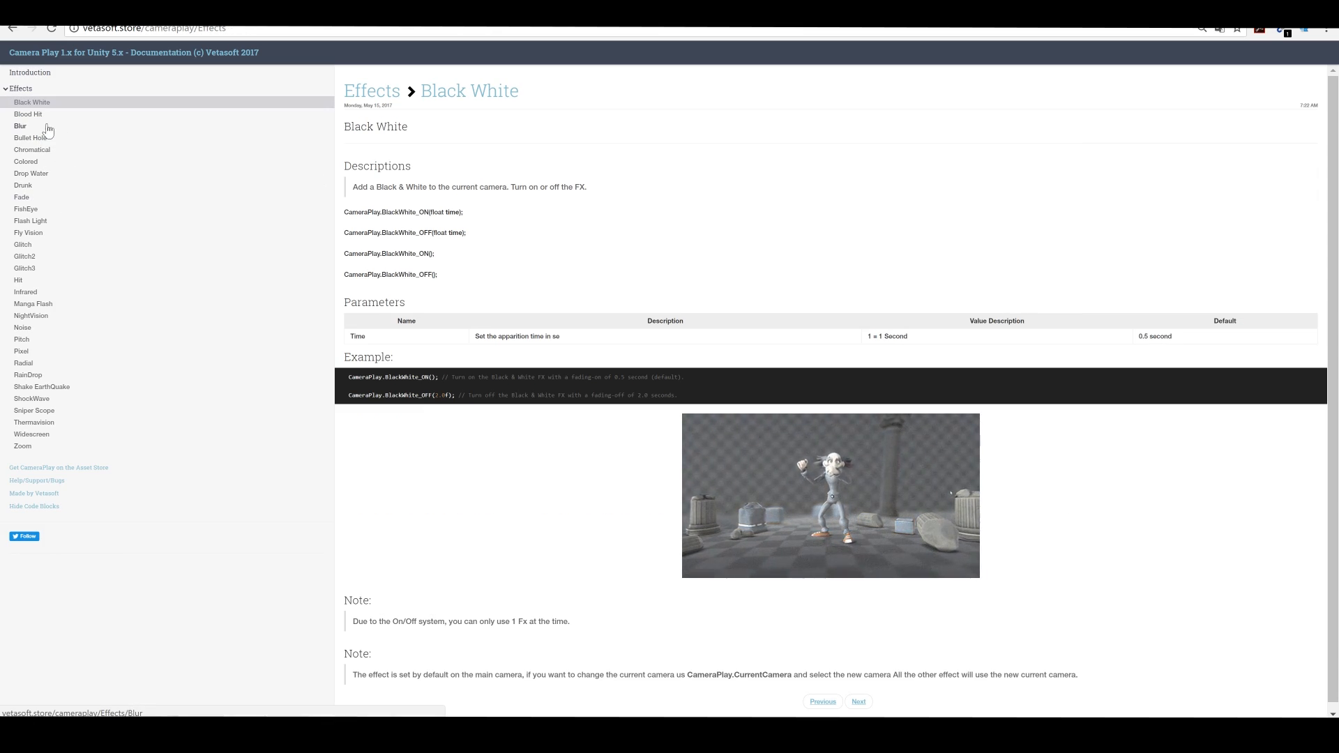
left_click(28, 113)
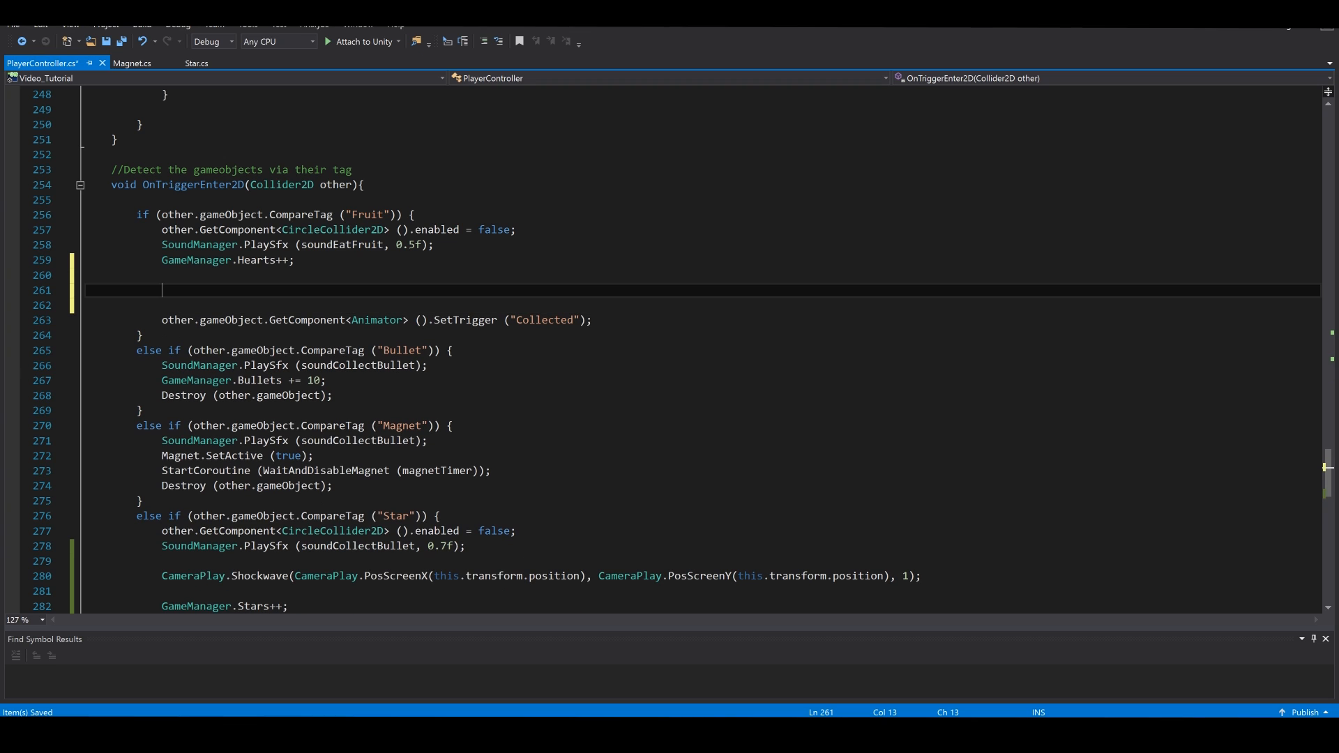
Step: Write CameraPlay.Pitch using PosScreenX and PosScreenY of this.transform.position in the Fruit branch
type("Camera")
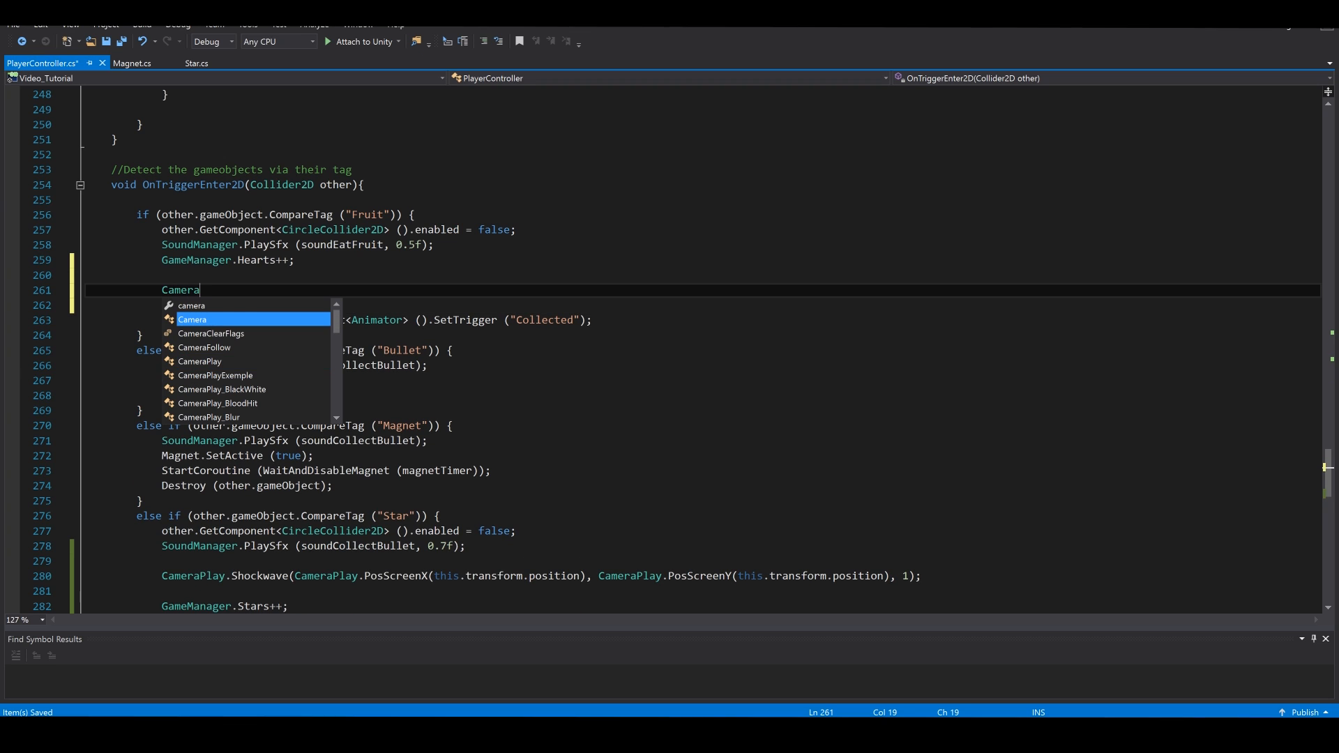
type("Play.")
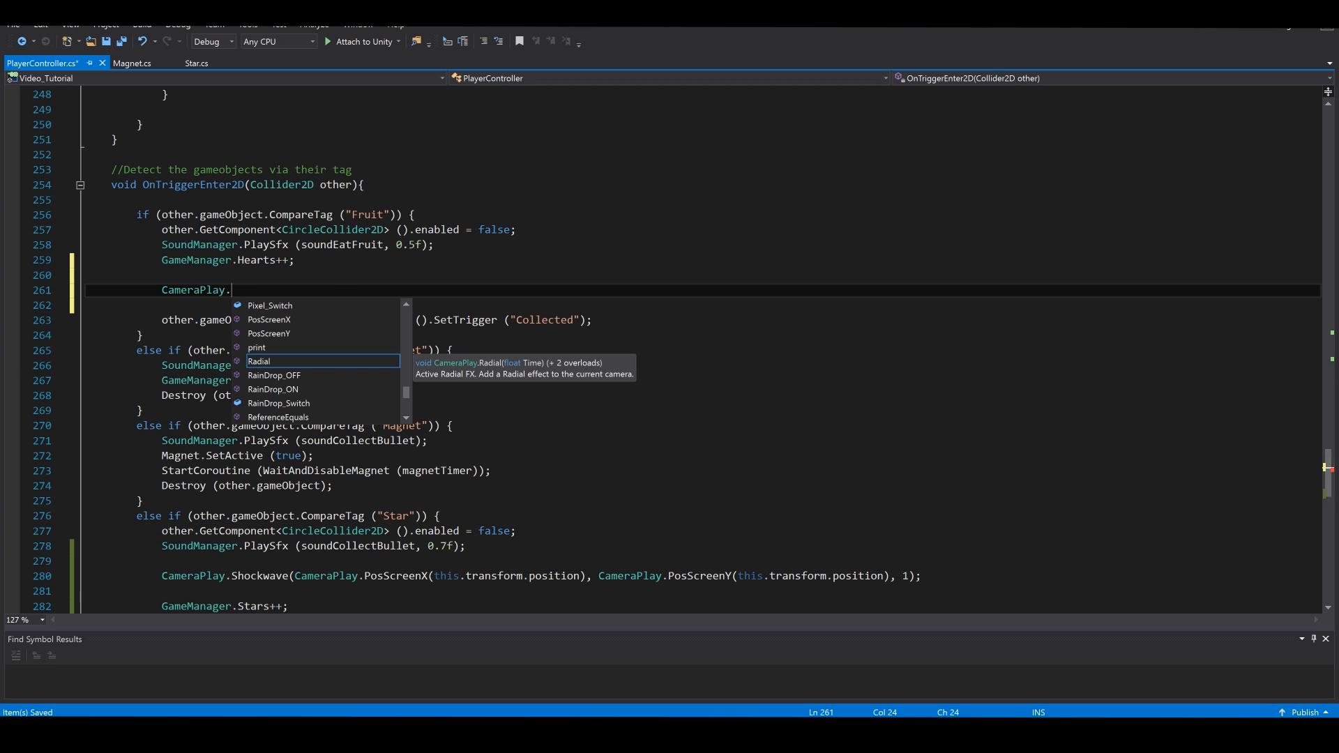
type("Pitch()")
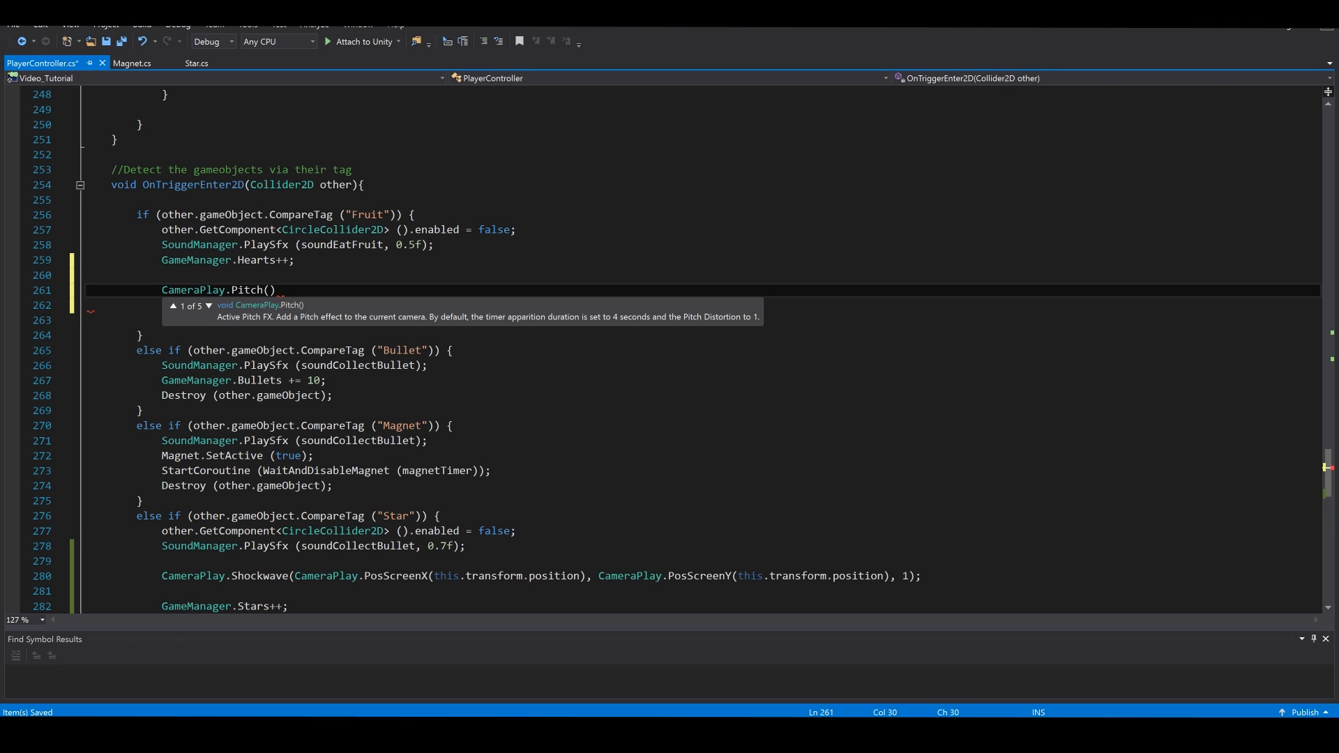
type("cameraplay.PosScreenX(this.")
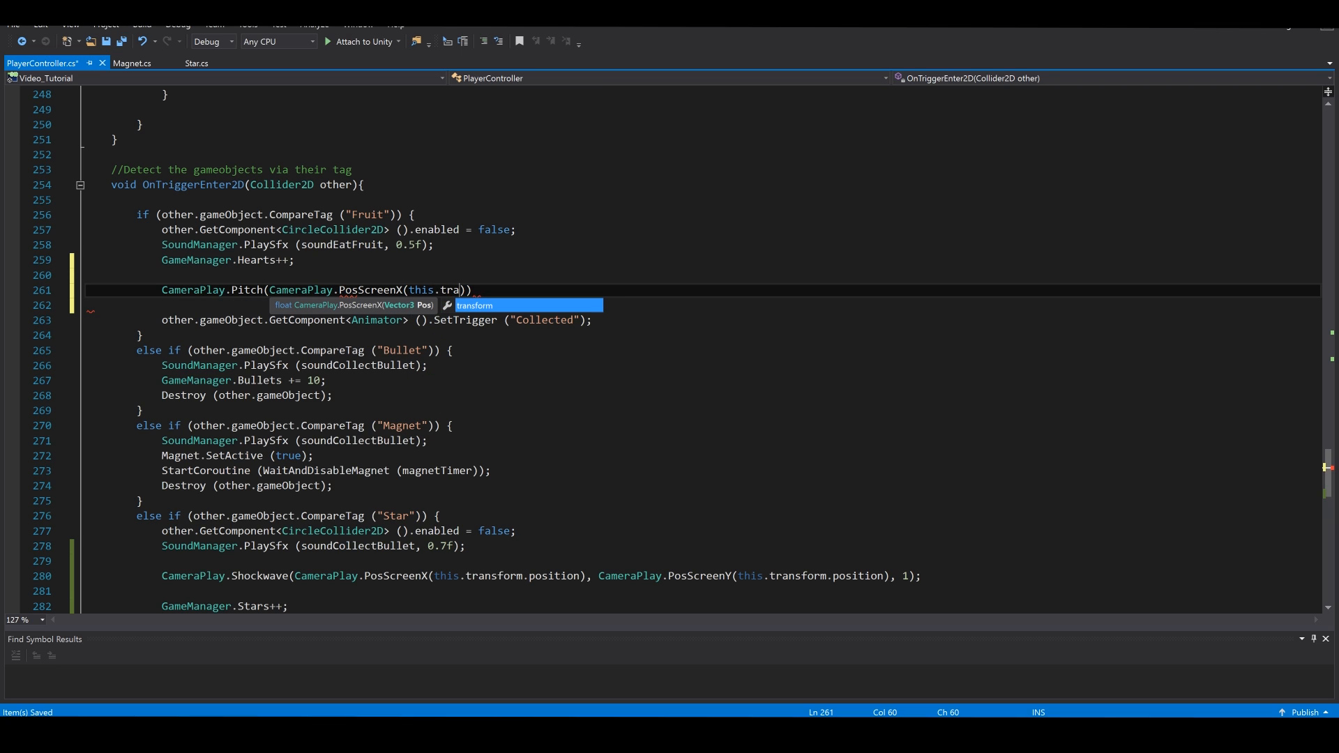
type("transform.position)")
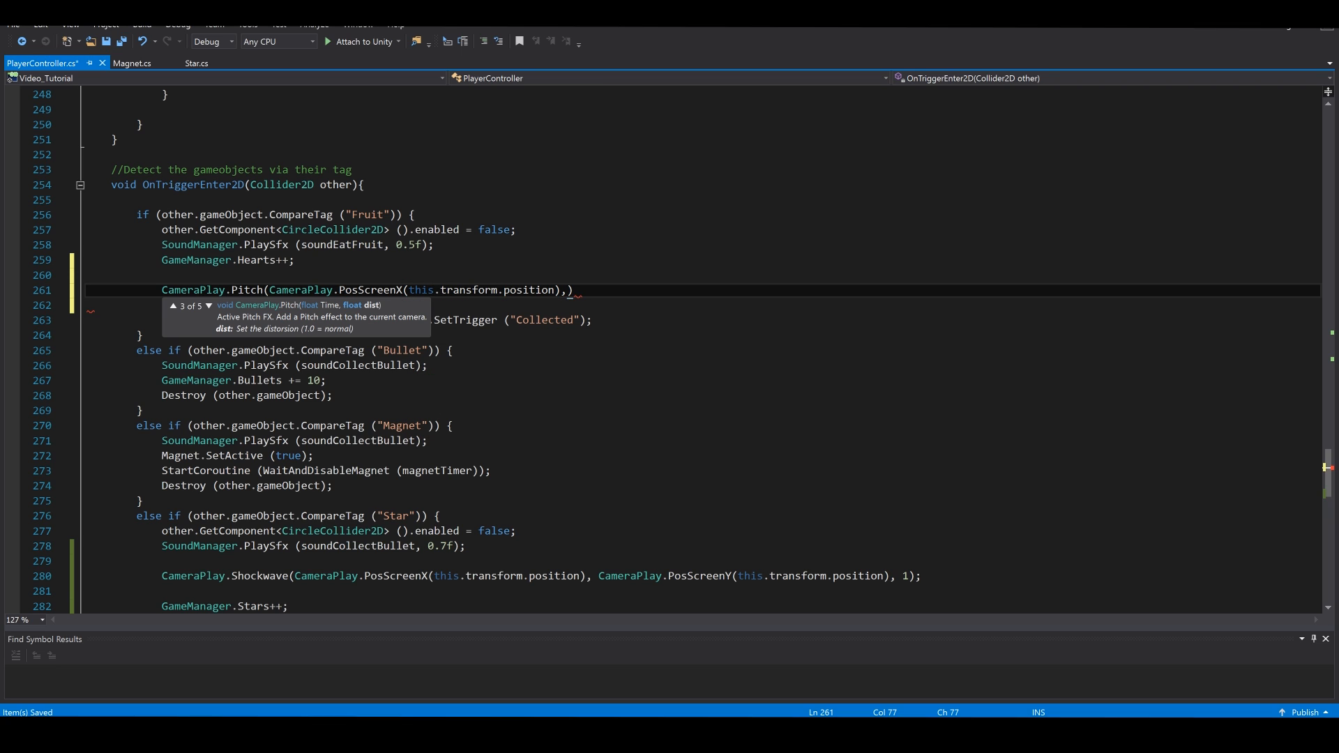
type("camerapla")
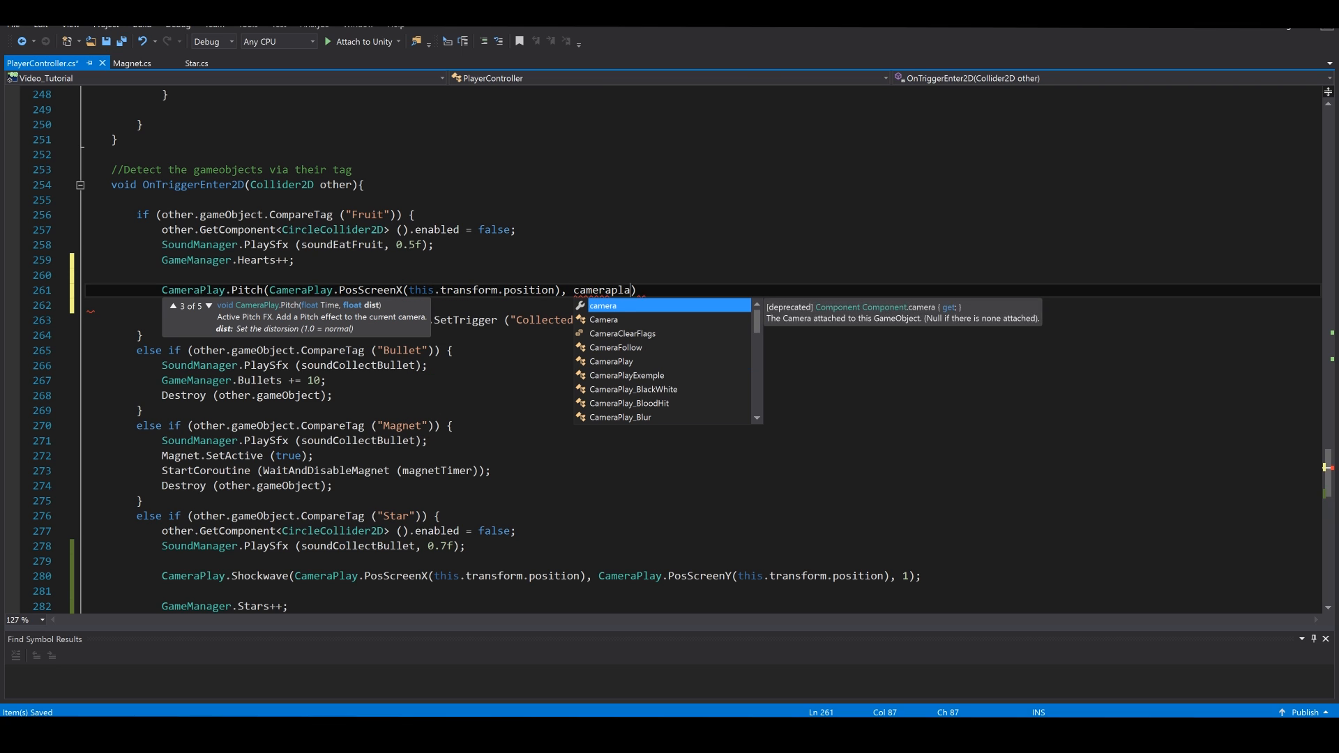
type("CameraPlay.PosScreenY)")
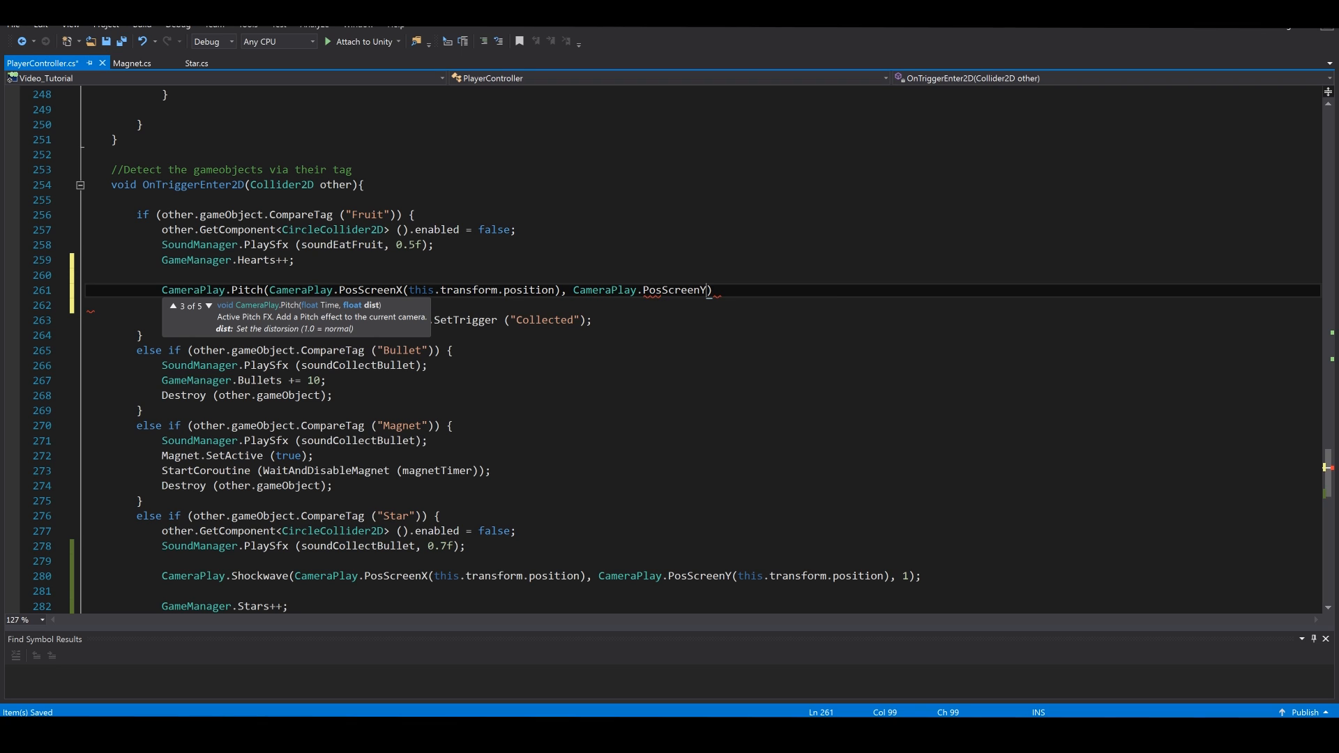
type("this.tra")
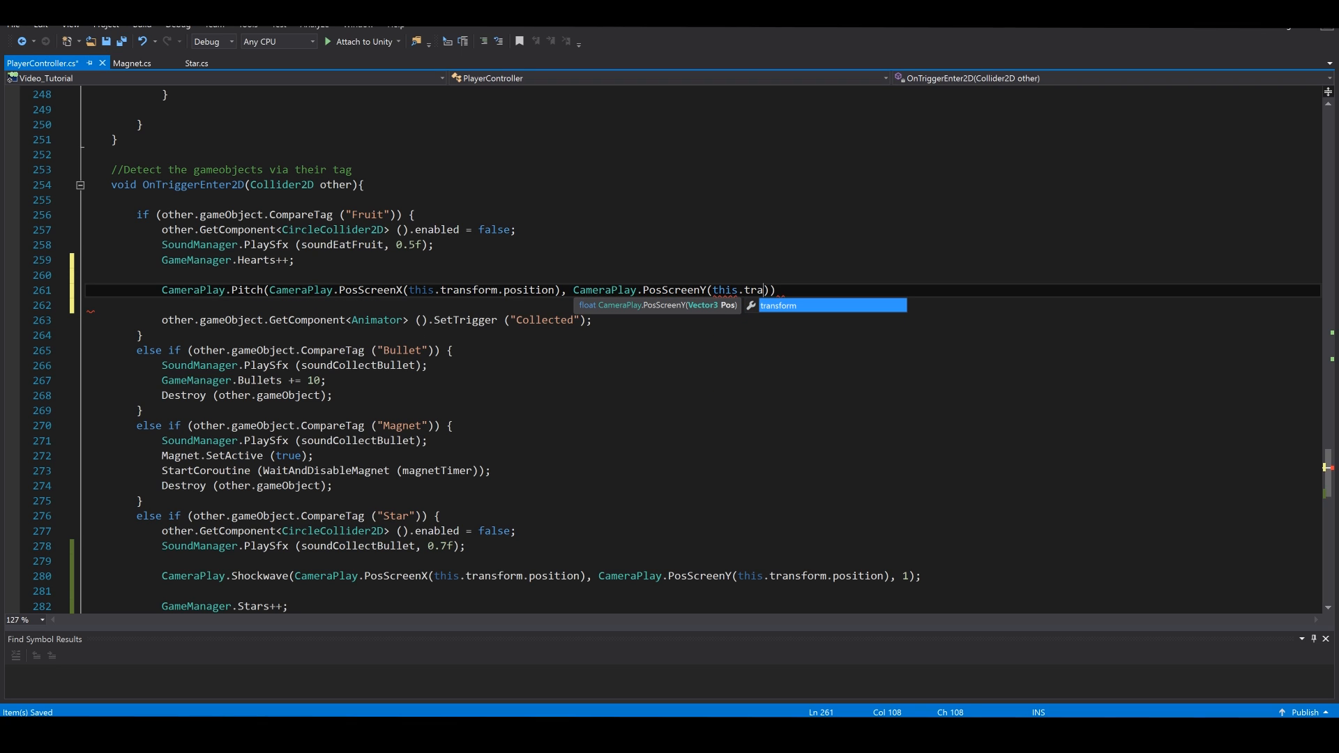